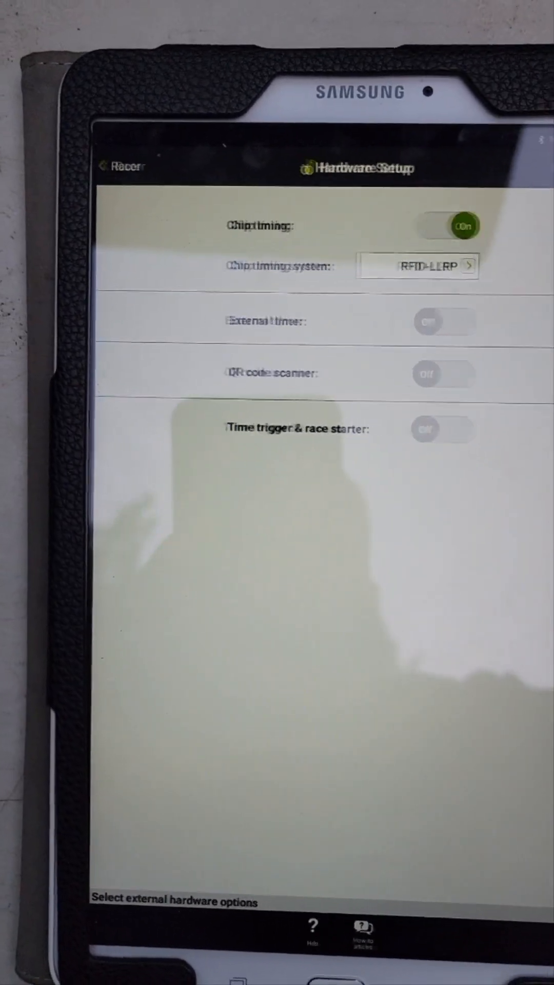
Step: Open the Chip Timing settings for the RFID-LLRP system from Hardware Setup
{"action": "left_click", "coordinate": [418, 264]}
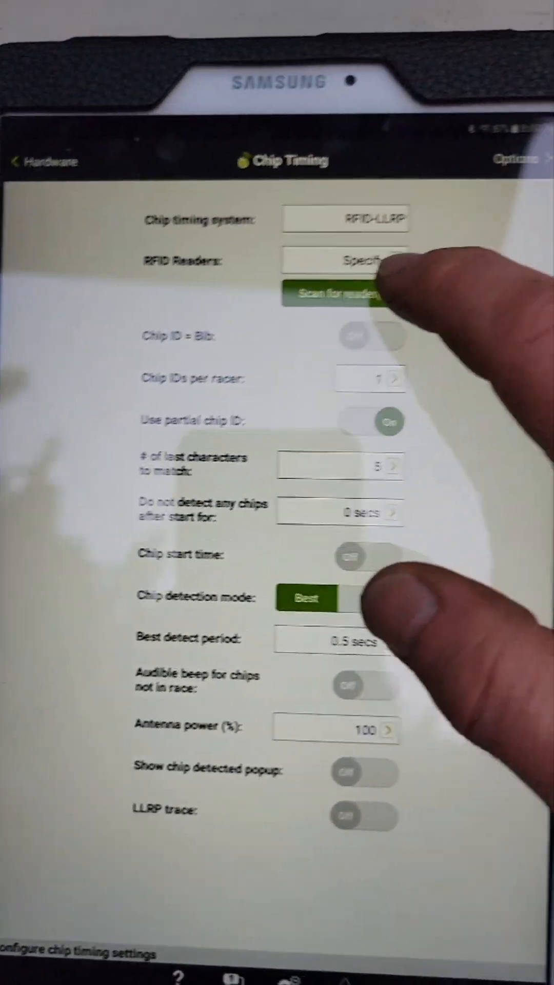
Step: Run a WiFi network scan for RFID reader addresses, then stop it
{"action": "left_click", "coordinate": [337, 295]}
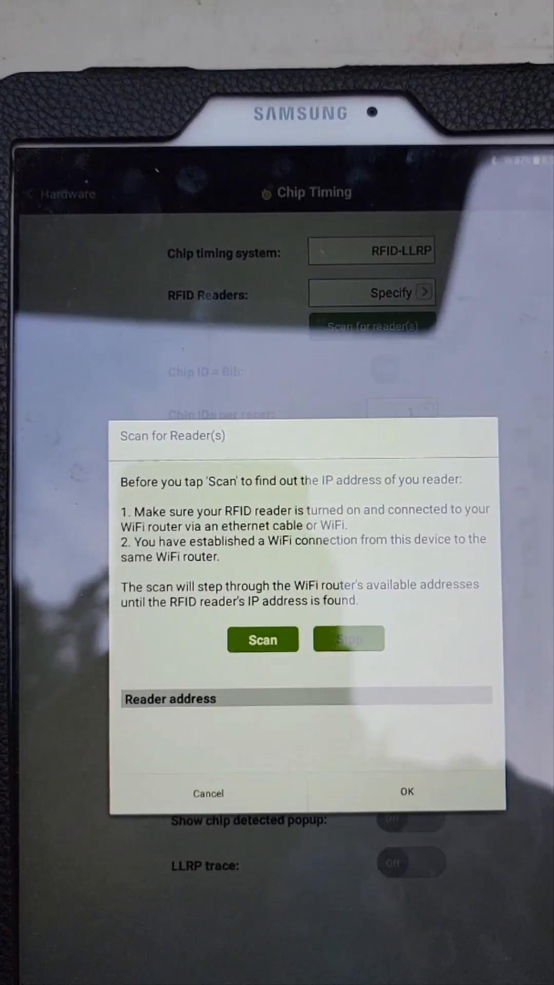
{"action": "left_click", "coordinate": [262, 639]}
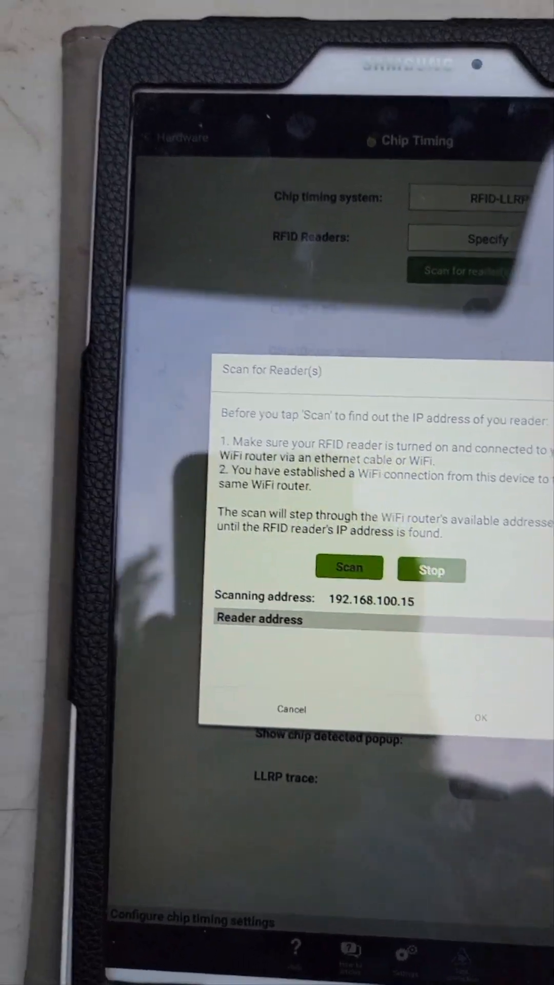
{"action": "left_click", "coordinate": [290, 709]}
{"action": "type", "text": "292"}
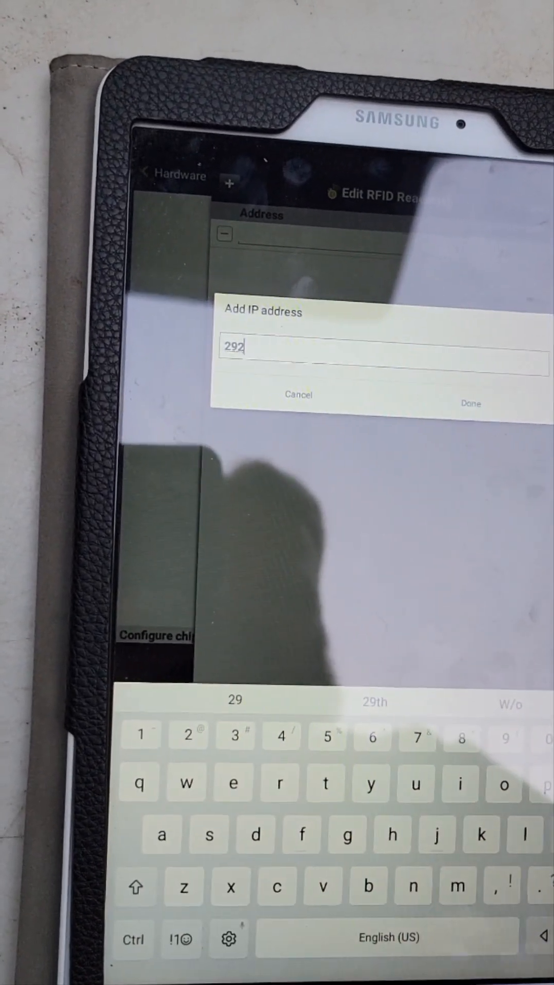
Step: Add RFID reader 192.168.100.100 with all antennas to the reader list
{"action": "type", "text": ".168.1"}
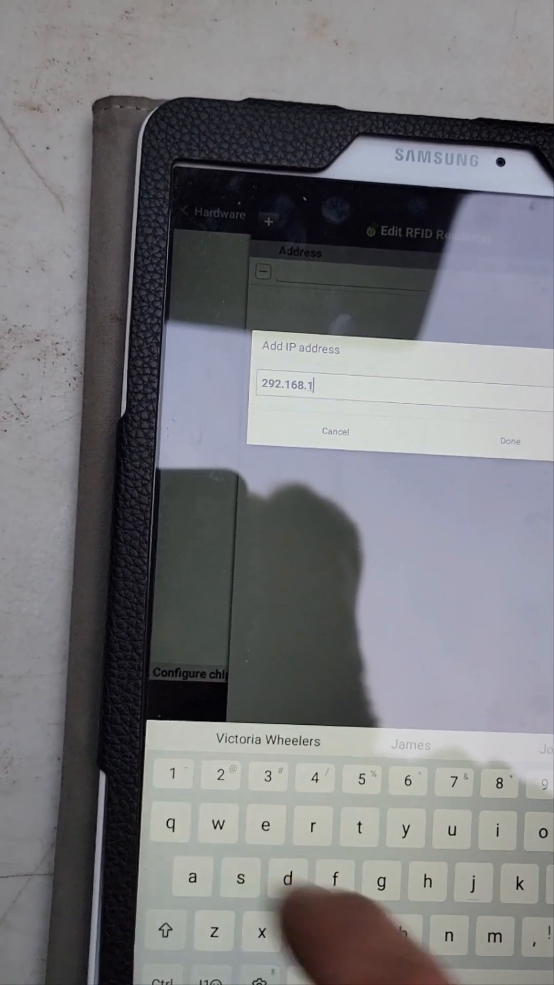
{"action": "type", "text": "00"}
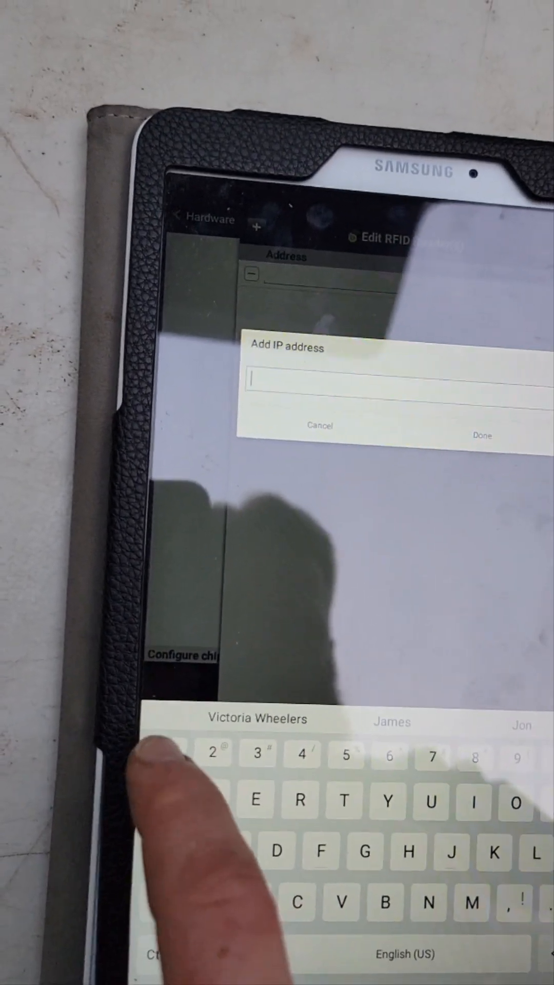
{"action": "type", "text": "192.168.100.1"}
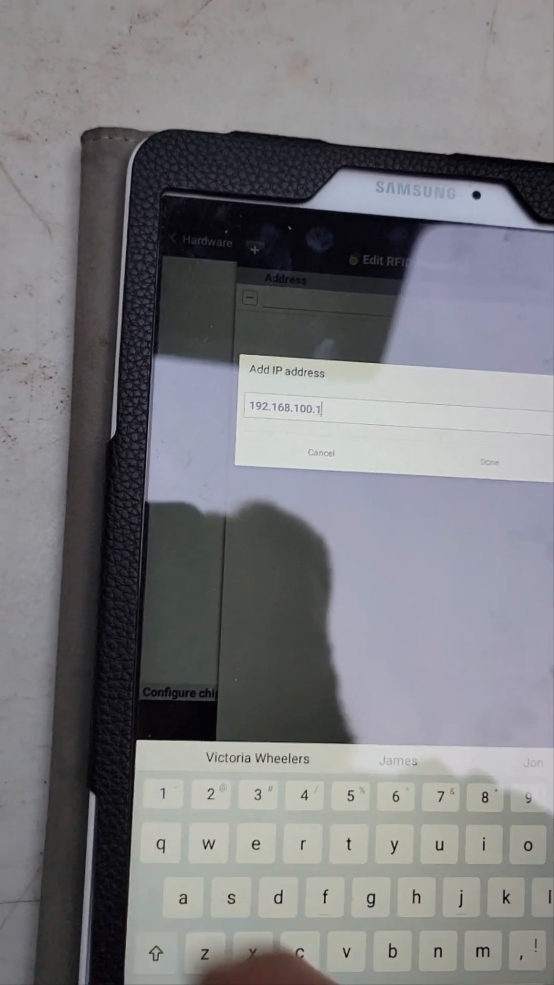
{"action": "left_click", "coordinate": [489, 462]}
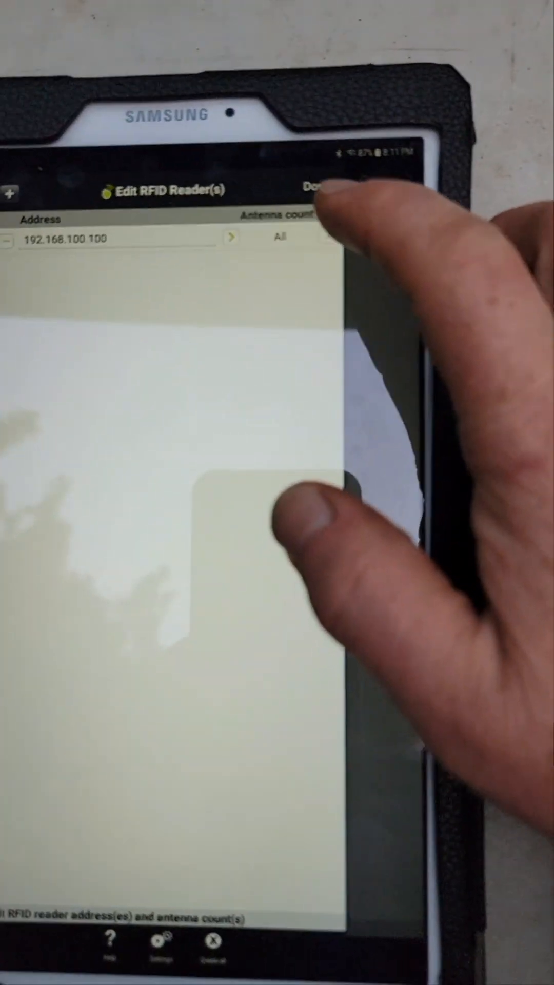
Step: Set reader 192.168.100.100 to antenna count 1 instead of all antennas
{"action": "left_click", "coordinate": [279, 237]}
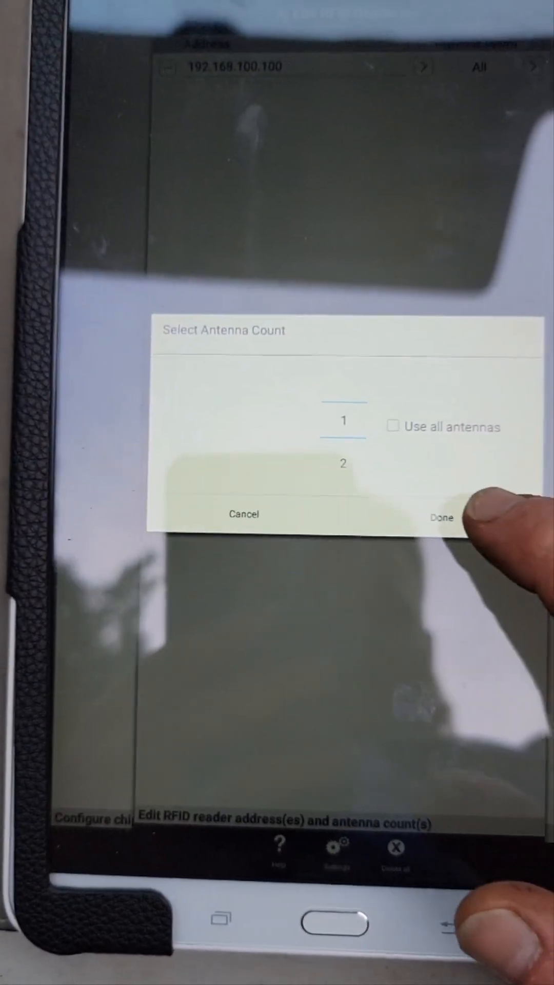
{"action": "left_click", "coordinate": [441, 517]}
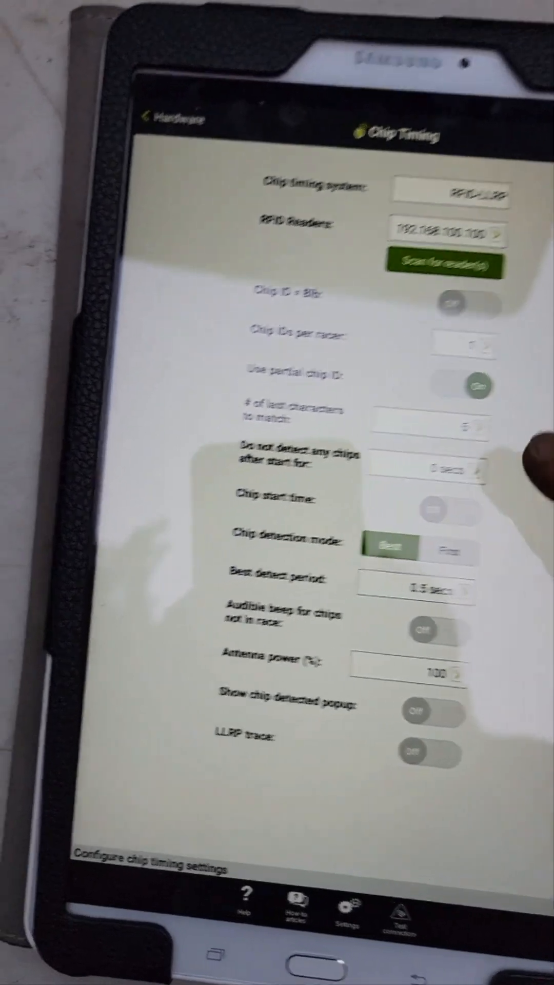
Step: Ignore chip detects for 0h 1m 0s after start and leave Chip Timing for the start list
{"action": "left_click", "coordinate": [433, 470]}
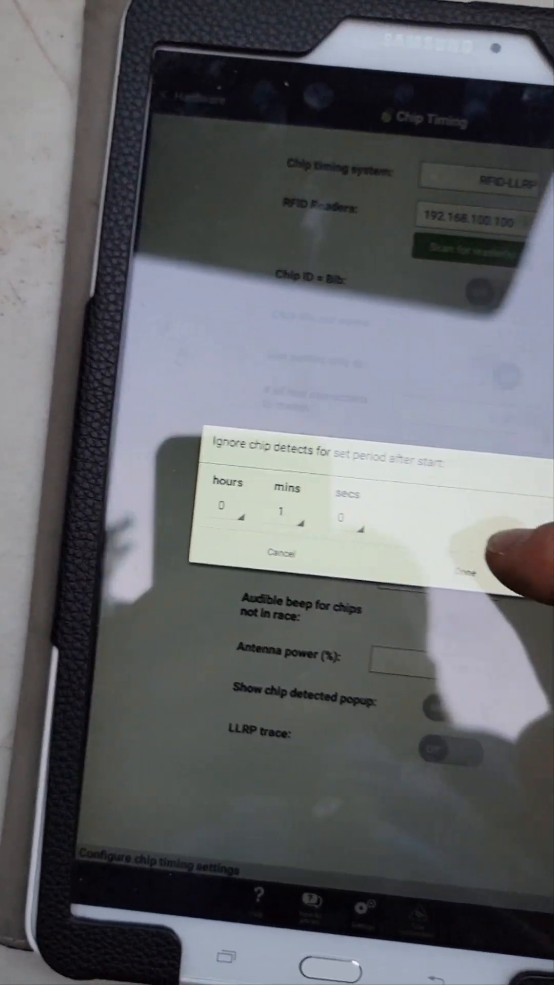
{"action": "left_click", "coordinate": [465, 574]}
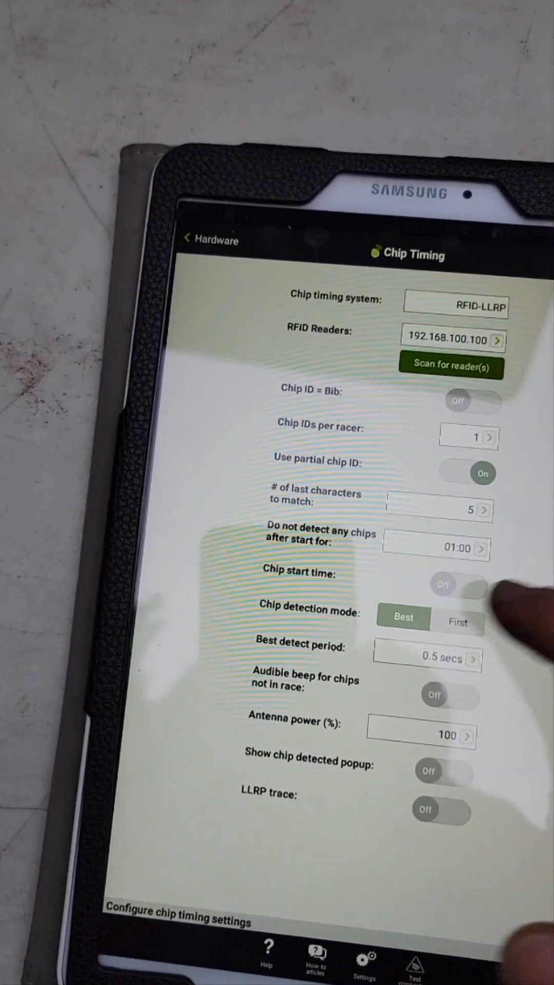
{"action": "left_click", "coordinate": [457, 622]}
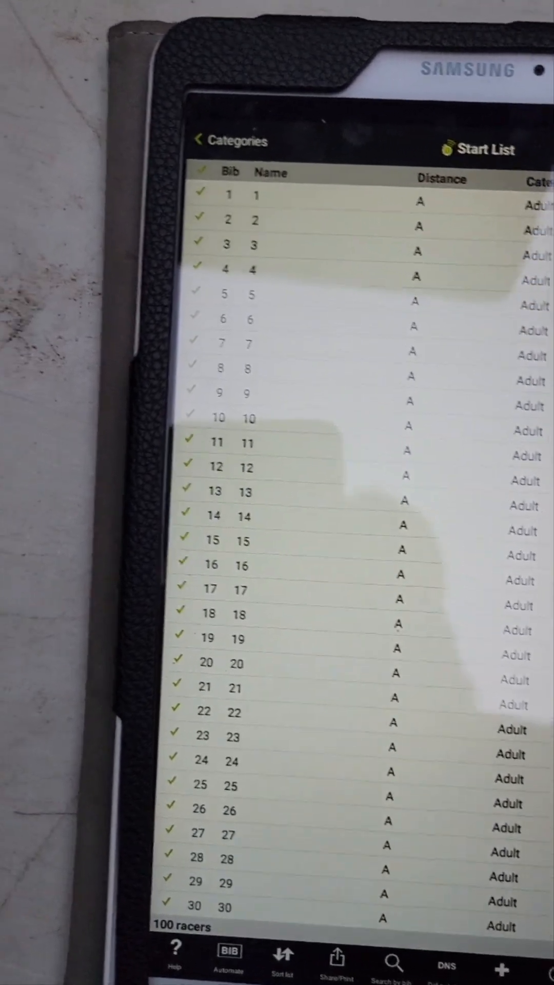
Step: Start the race clock from Race Start, then return to Chip Timing settings
{"action": "left_click", "coordinate": [480, 150]}
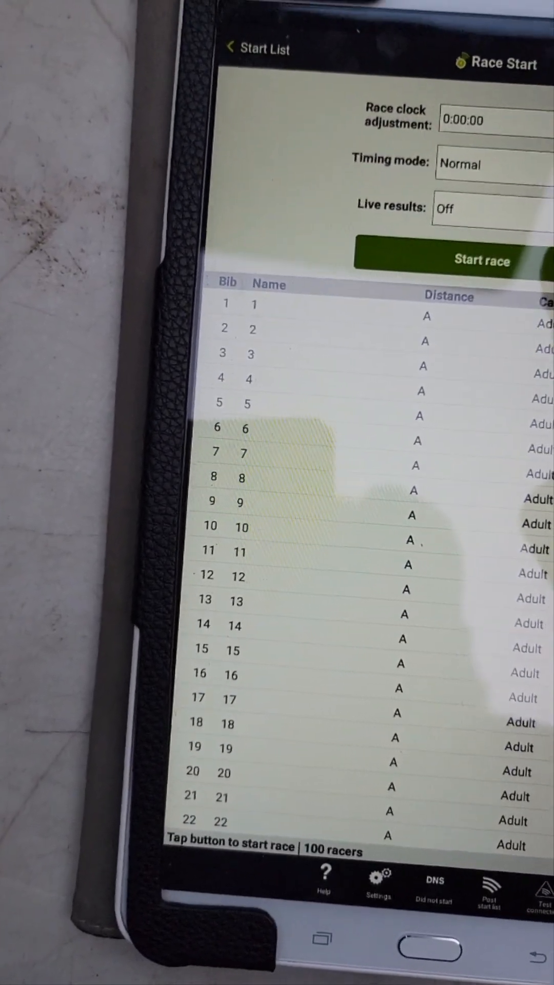
{"action": "left_click", "coordinate": [482, 259]}
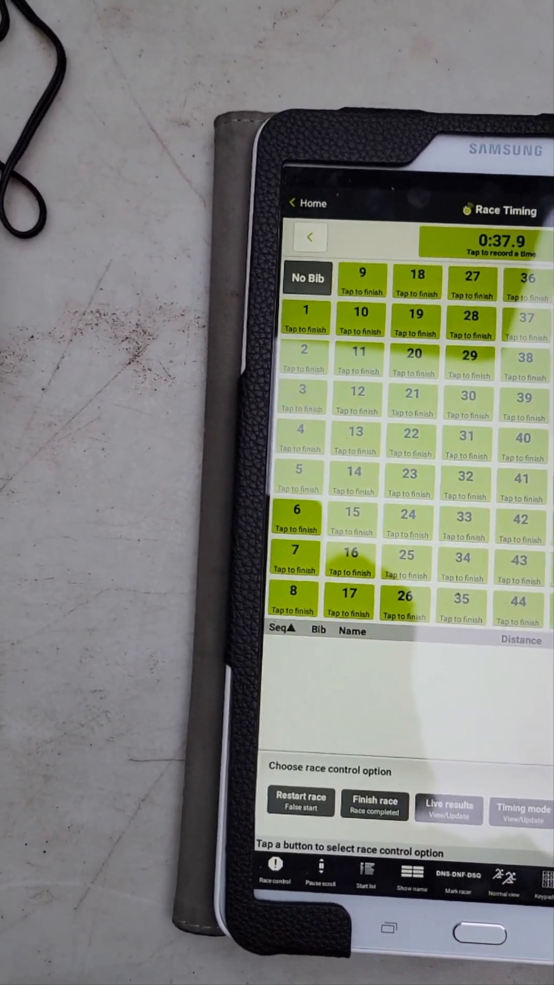
{"action": "left_click", "coordinate": [520, 811]}
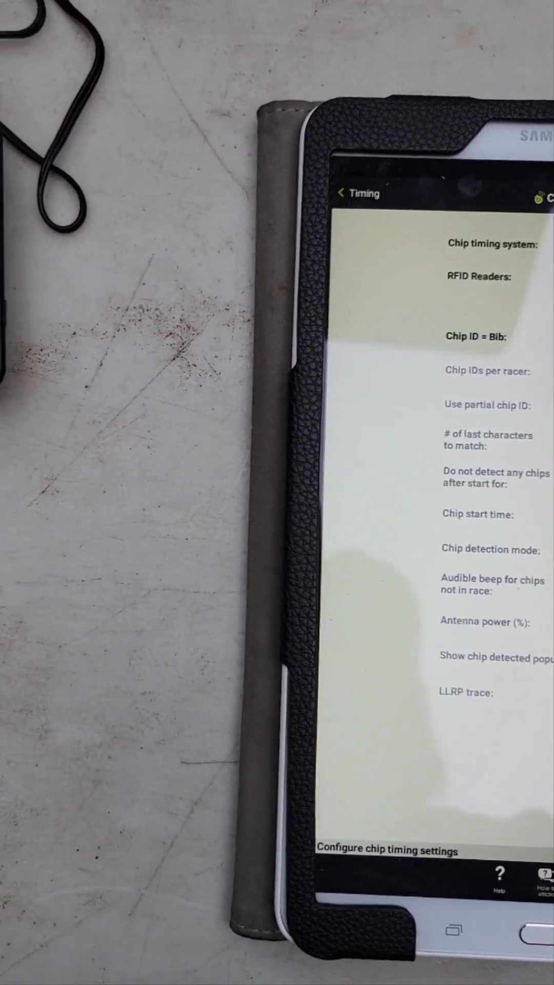
Step: Pick a new minutes value for the post-start ignore-detects delay and return to Race Timing
{"action": "left_click", "coordinate": [496, 479]}
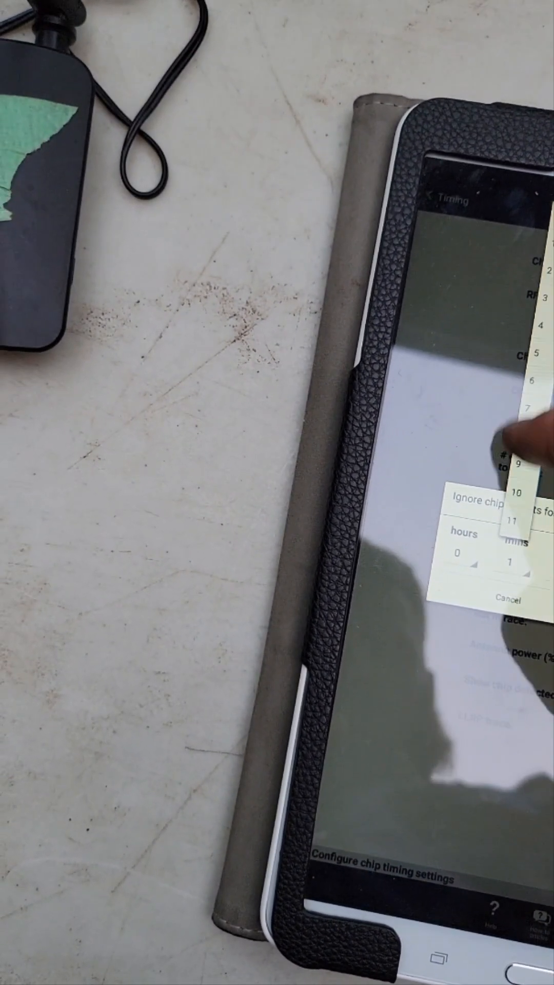
{"action": "left_click", "coordinate": [508, 597]}
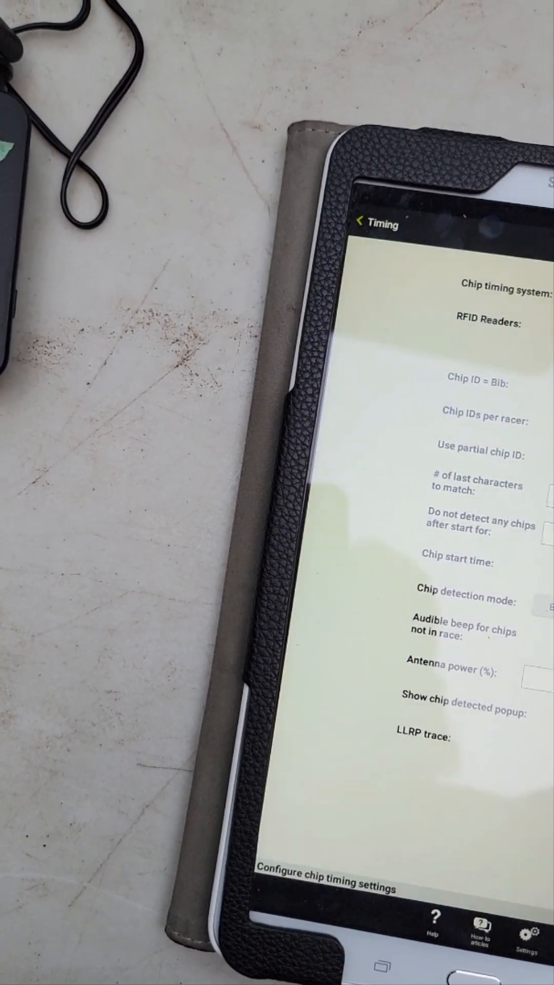
{"action": "left_click", "coordinate": [360, 224]}
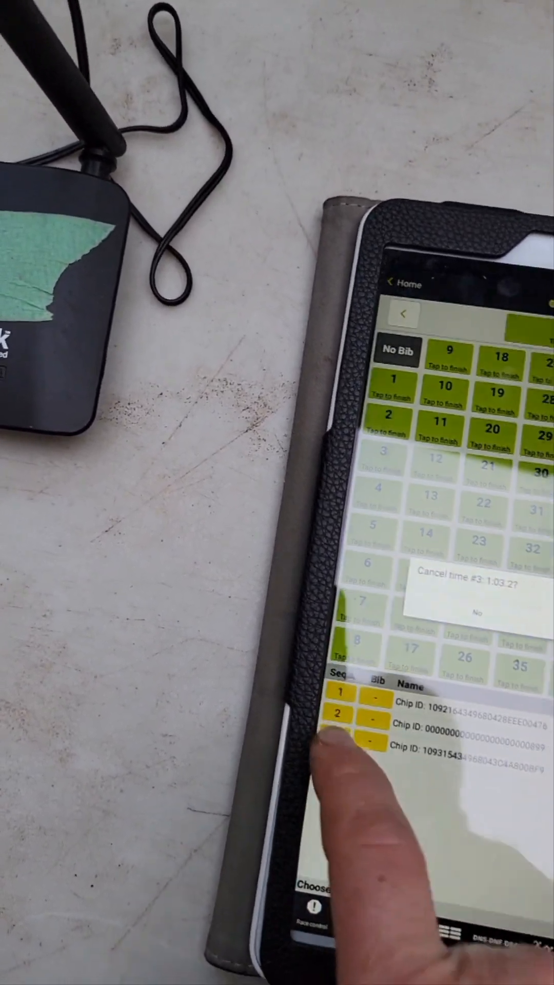
Step: Confirm cancelling chip time #3, leaving two unassigned chip reads
{"action": "left_click", "coordinate": [477, 612]}
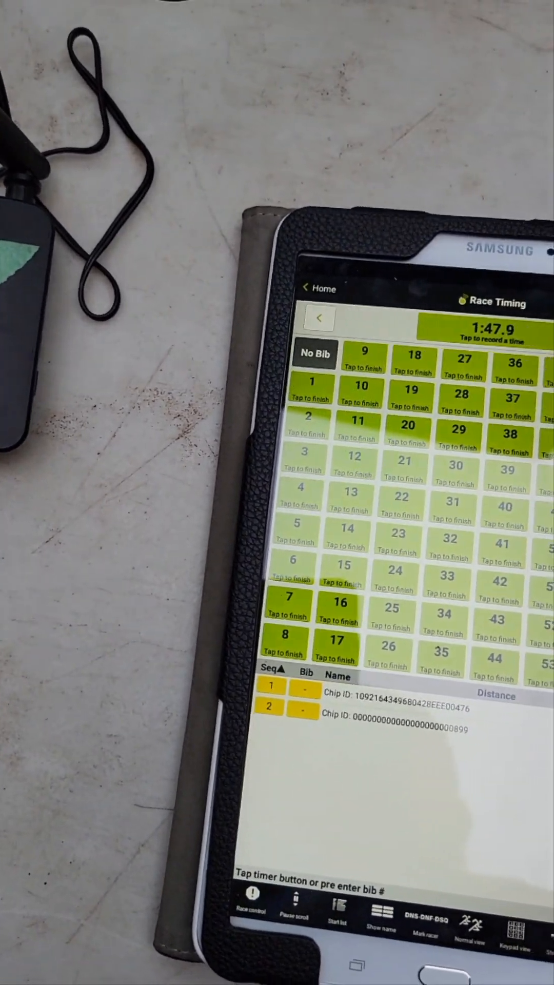